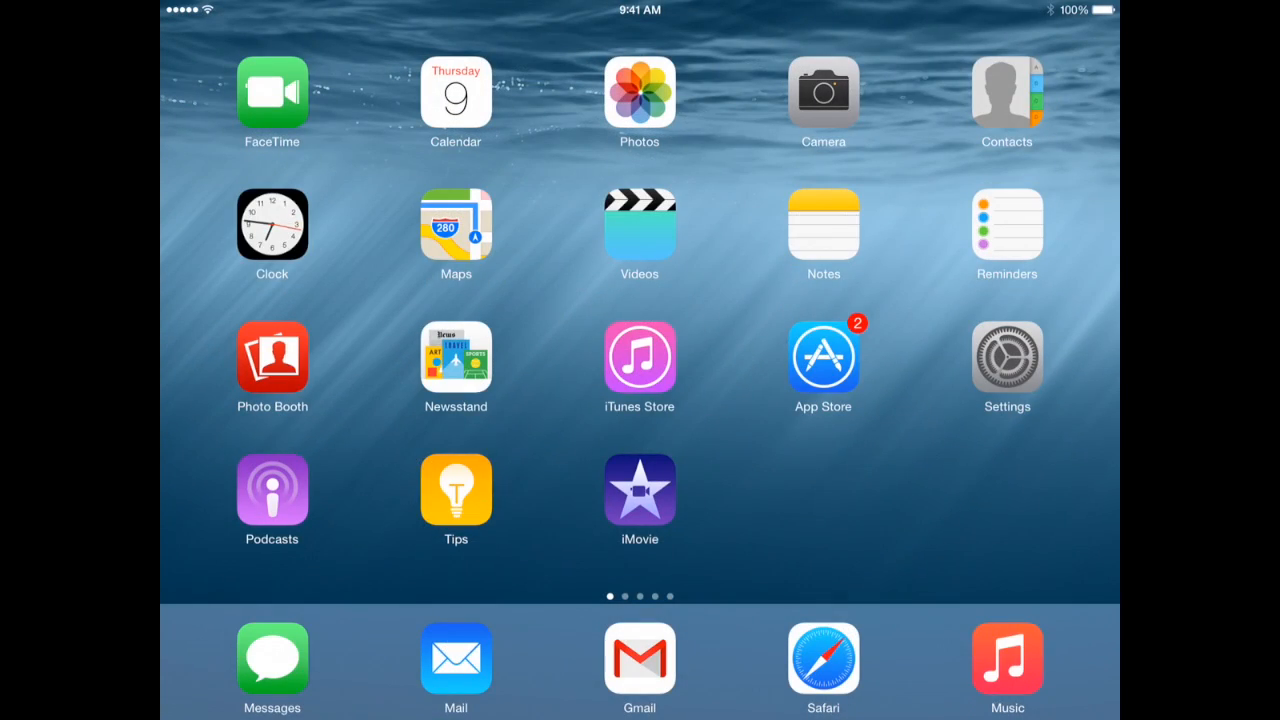
Scroll the Today view past the Weather! forecast and start editing its widget list
left_click(823, 356)
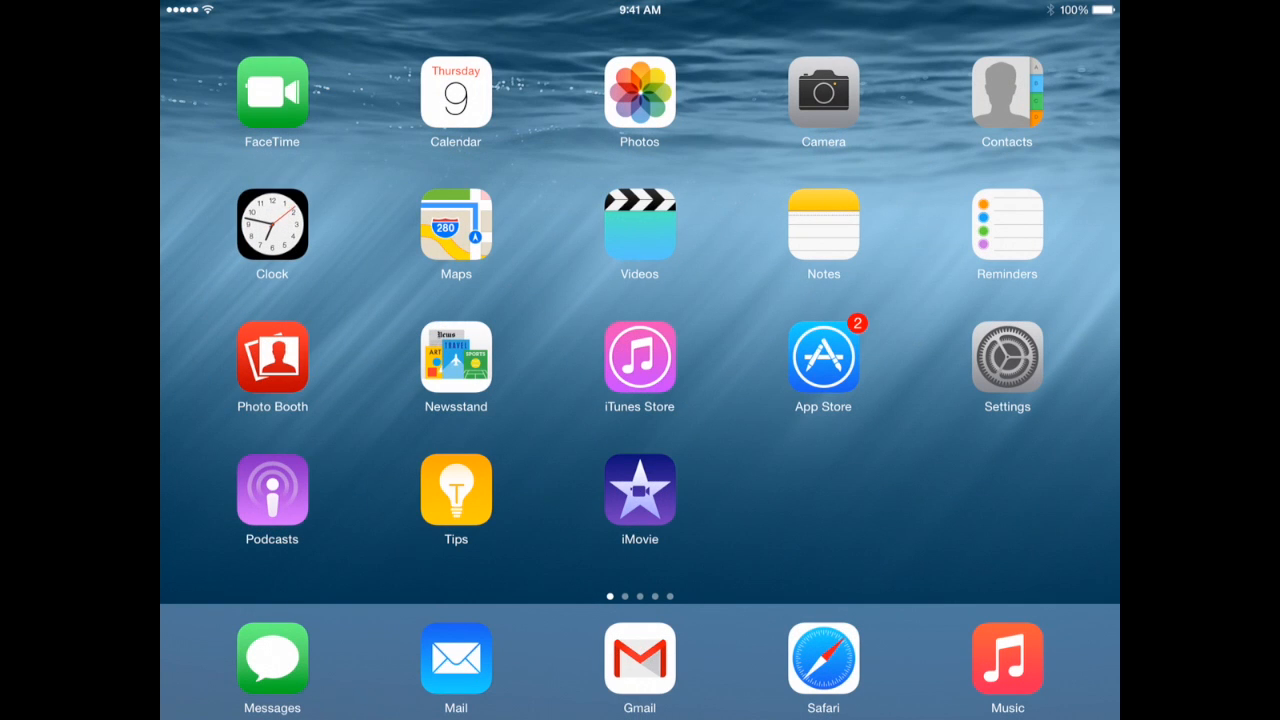
scroll("down", 3)
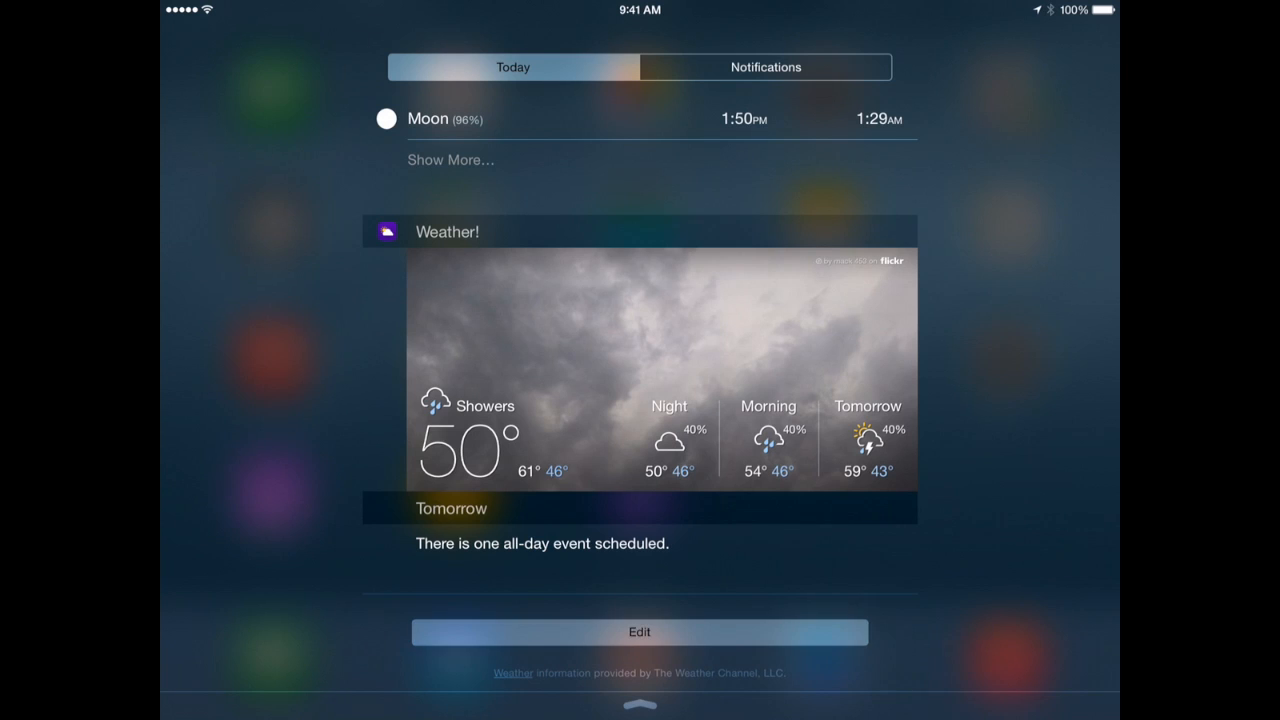
left_click(639, 632)
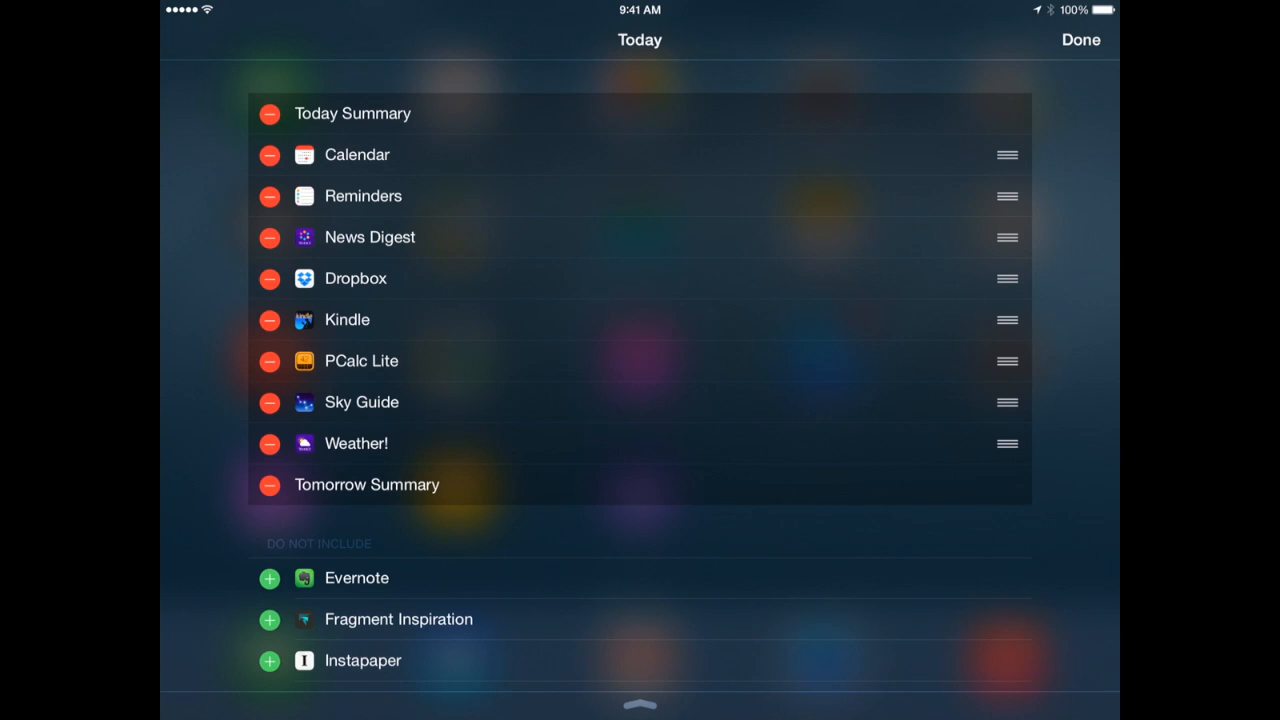
Add Evernote to the Today widgets, then remove it again
scroll("down", 3)
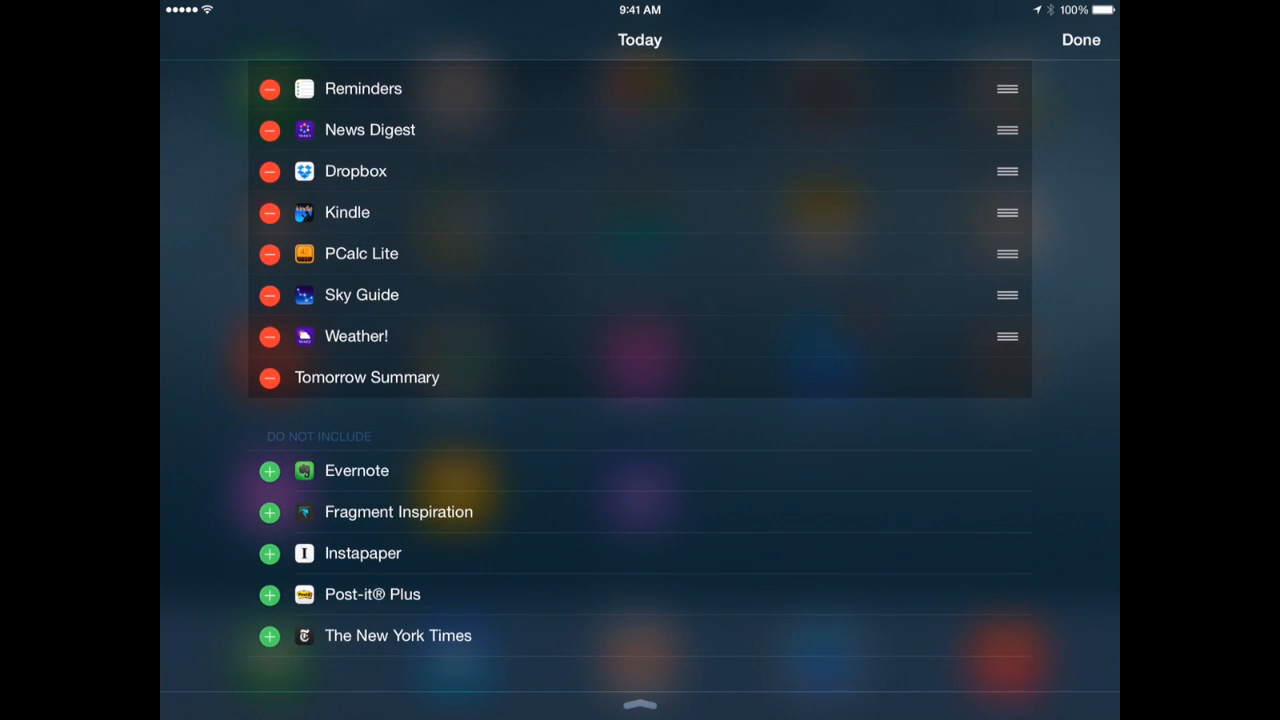
scroll("down", 3)
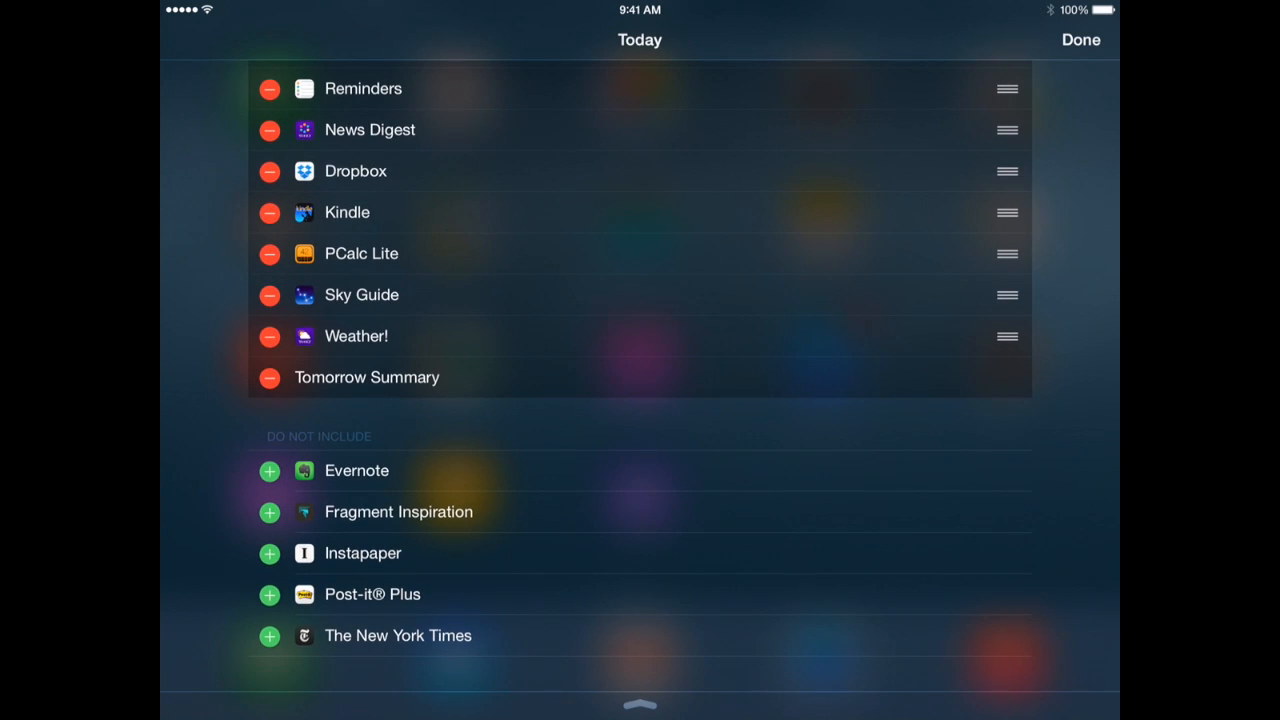
left_click(269, 470)
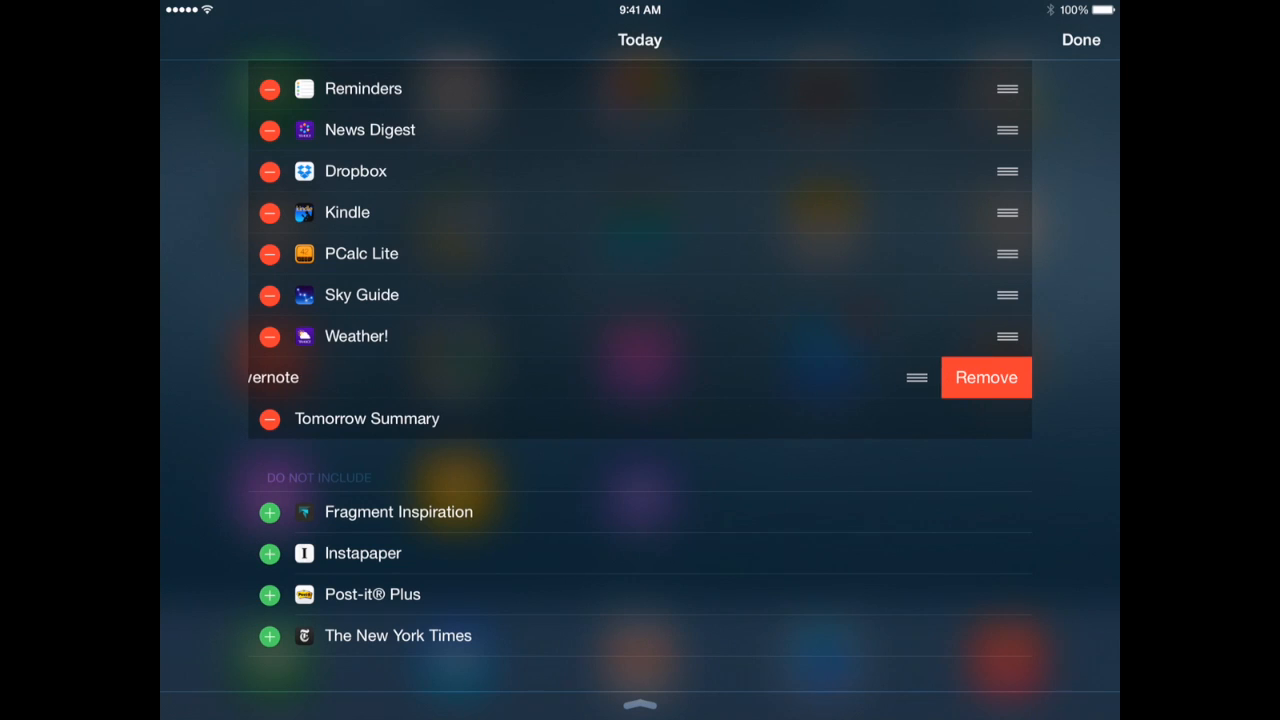
left_click(985, 377)
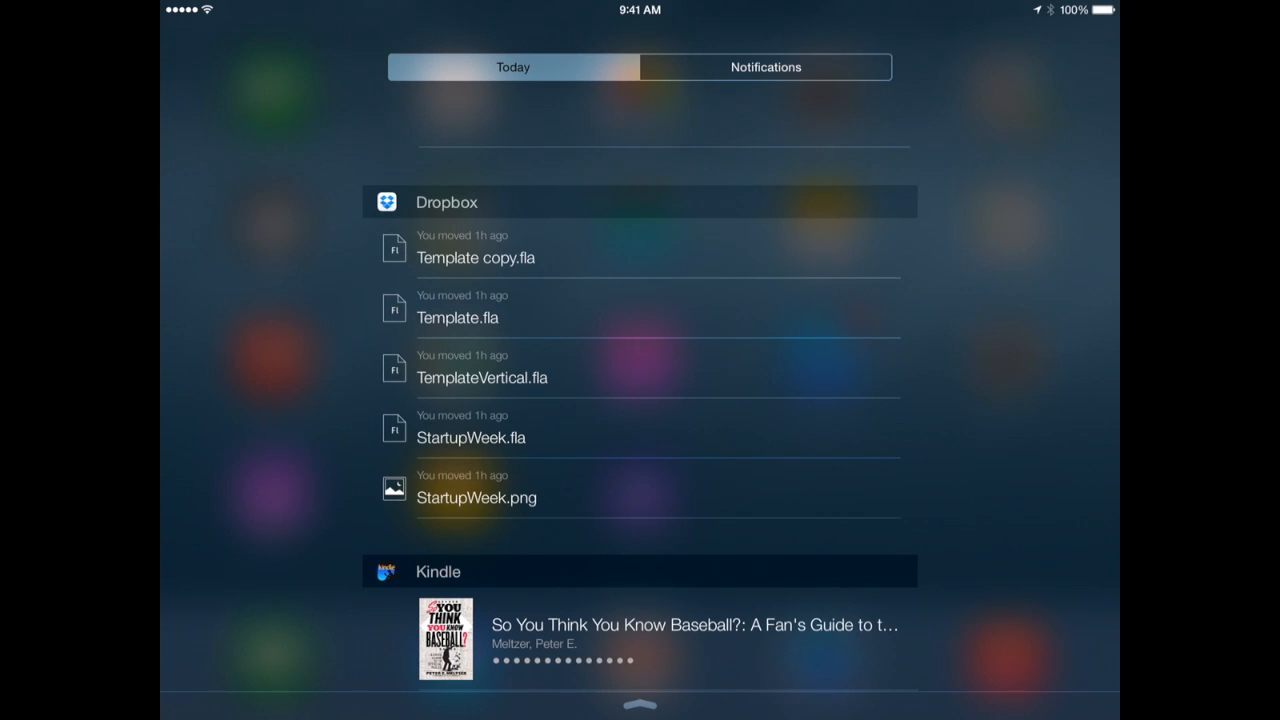
Scroll the Today view down to the Kindle Treasure Island book and PCalc Lite calculator
scroll("down", 3)
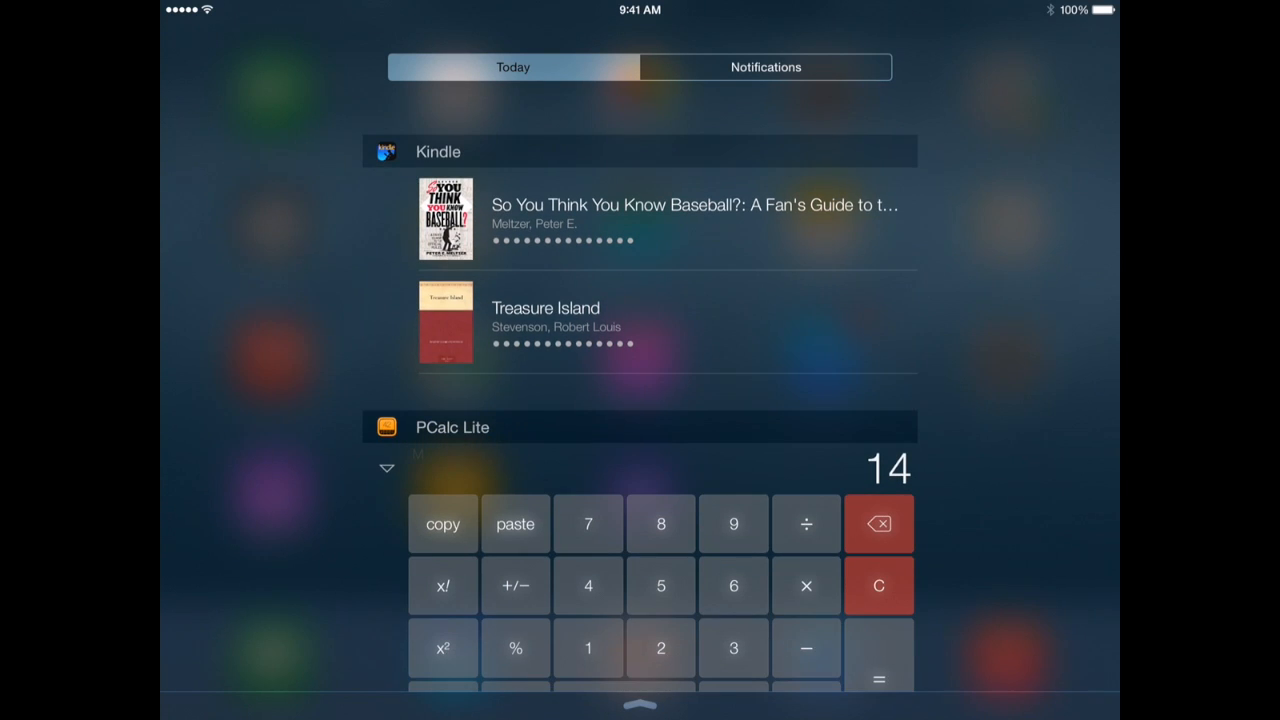
Expand Sky Guide to list planet rise/set times, then scroll to the Weather! forecast
scroll("down", 3)
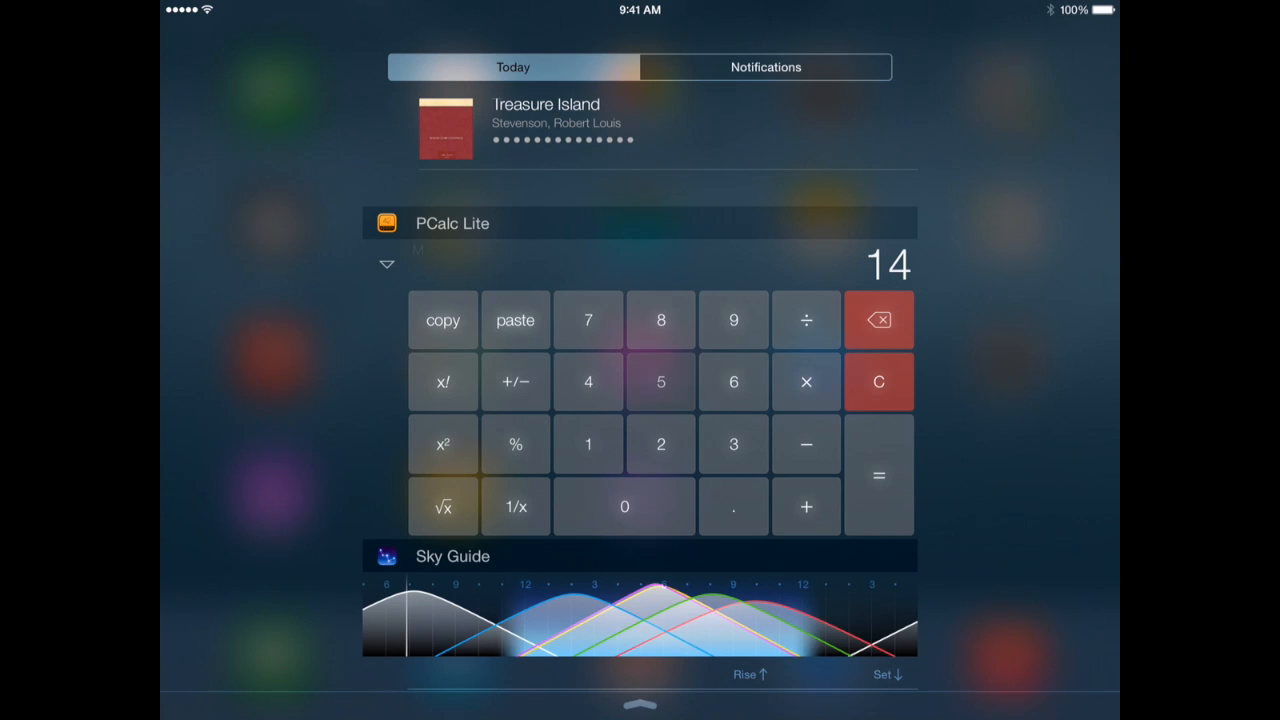
left_click(660, 381)
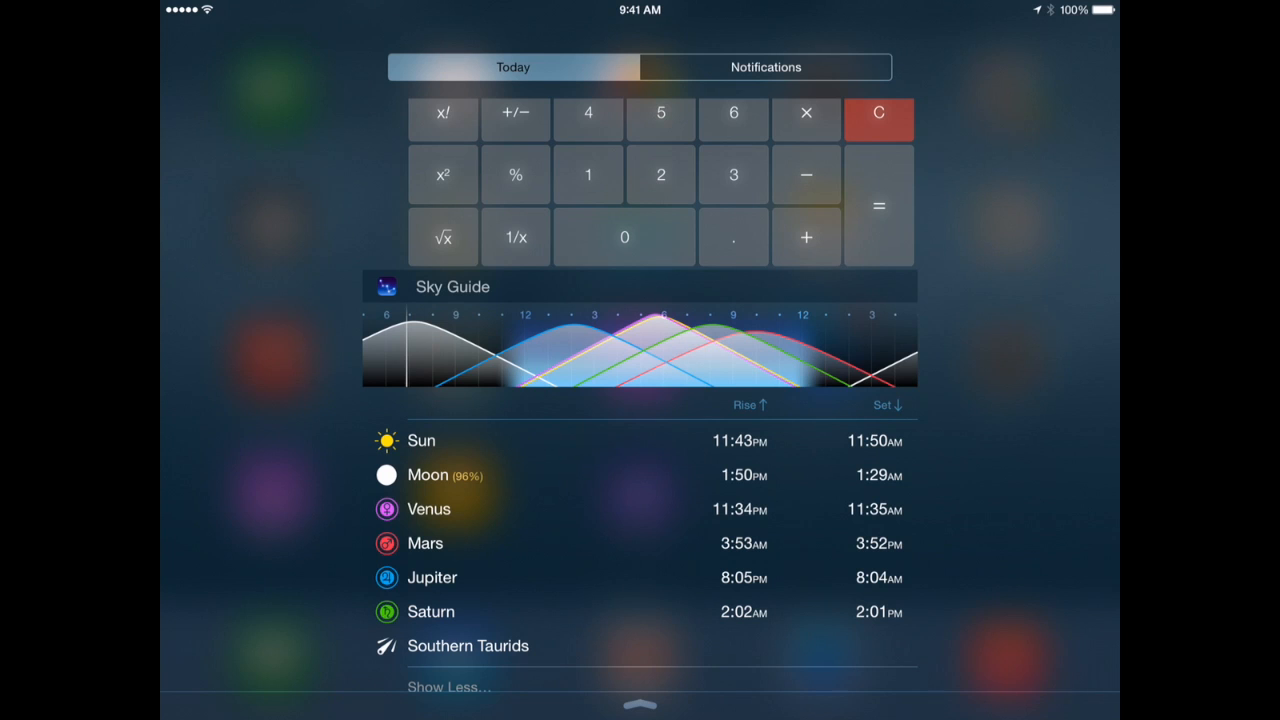
scroll("down", 3)
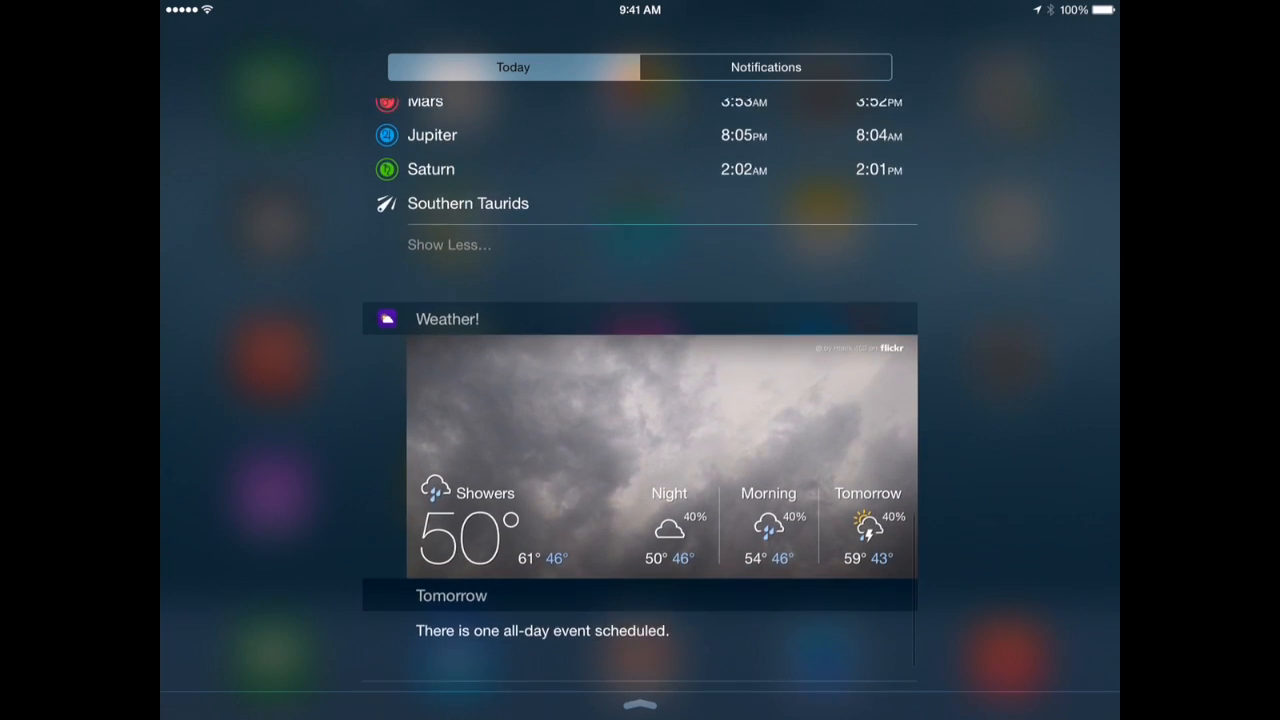